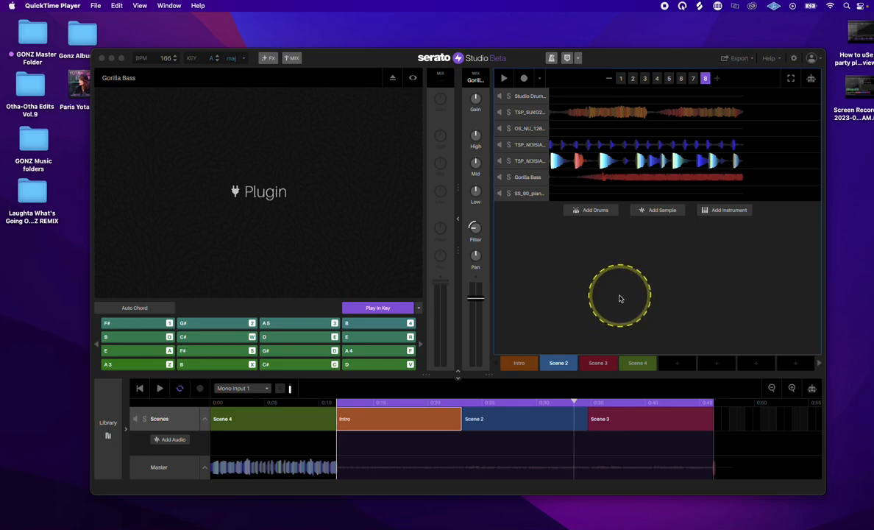
mouse_move(617, 300)
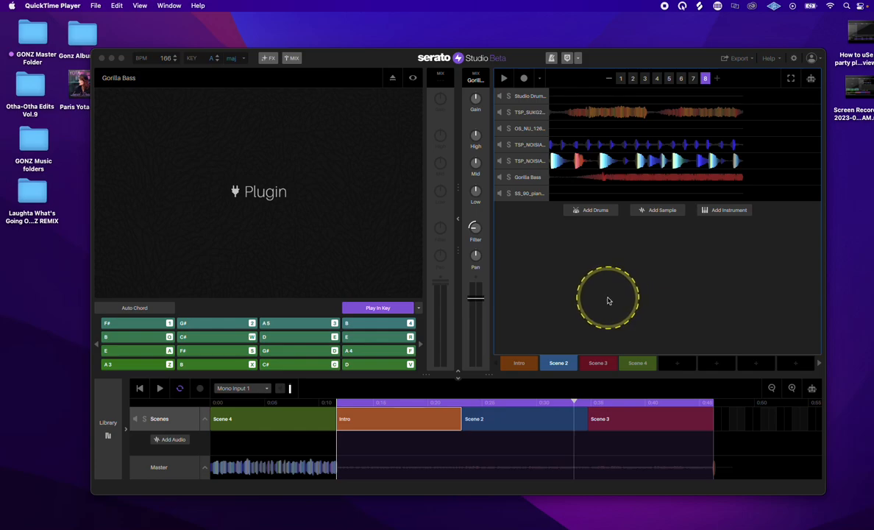
Cancel QuickTime's Open dialog and reach its File menu over the Serato project
left_click(609, 297)
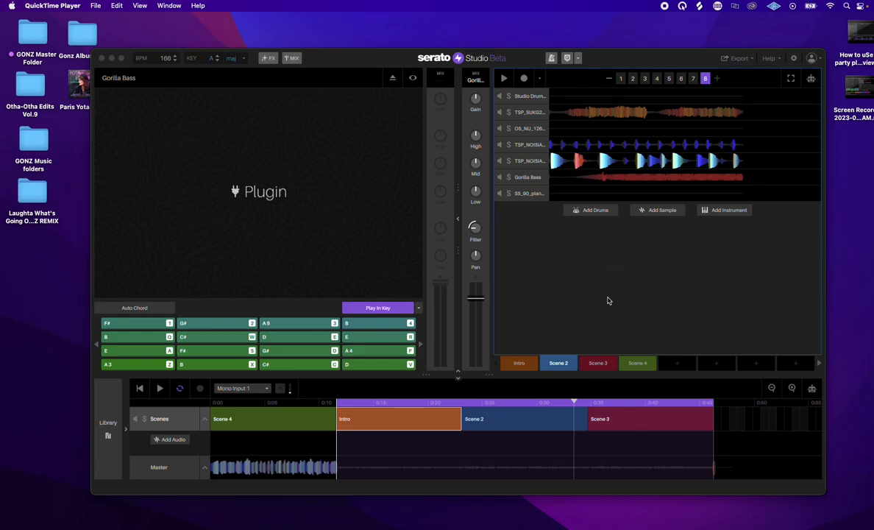
left_click(597, 294)
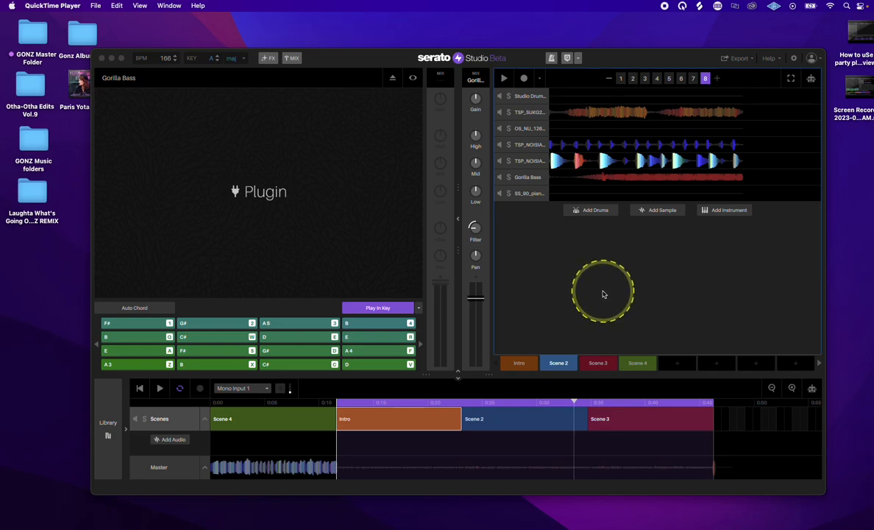
mouse_move(279, 518)
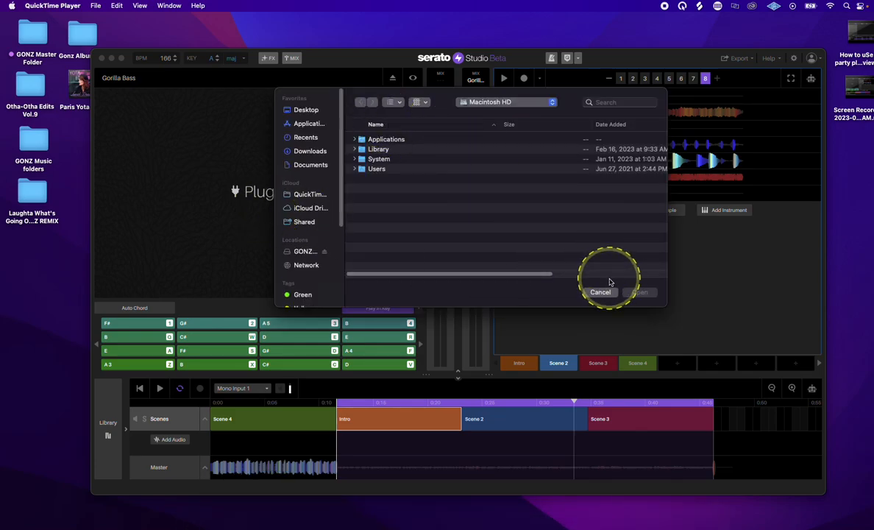
left_click(600, 291)
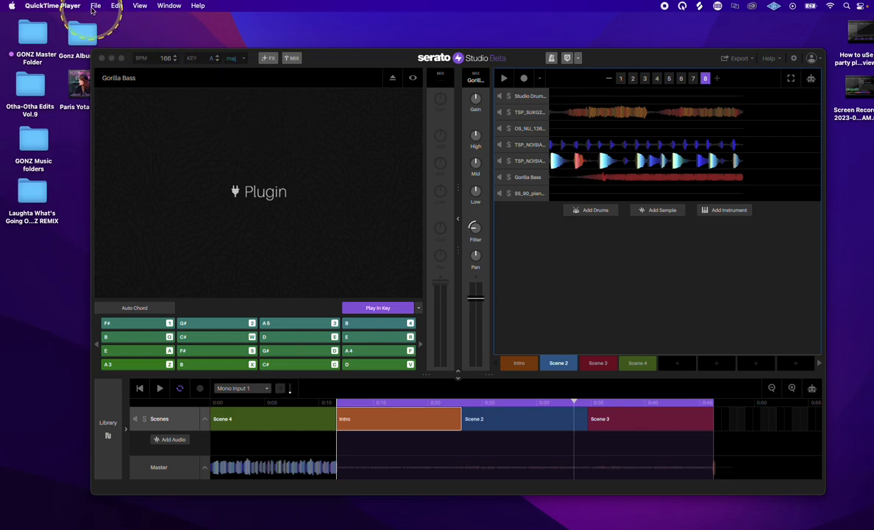
left_click(94, 6)
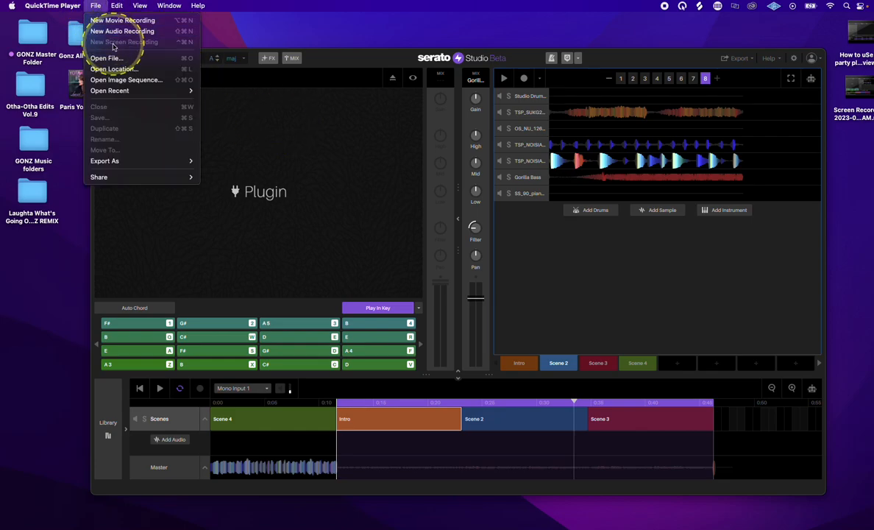
mouse_move(133, 42)
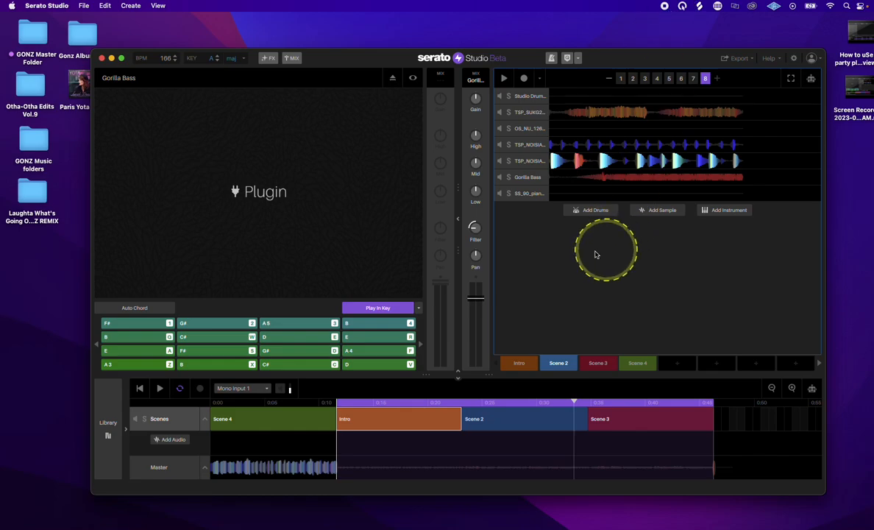
mouse_move(509, 276)
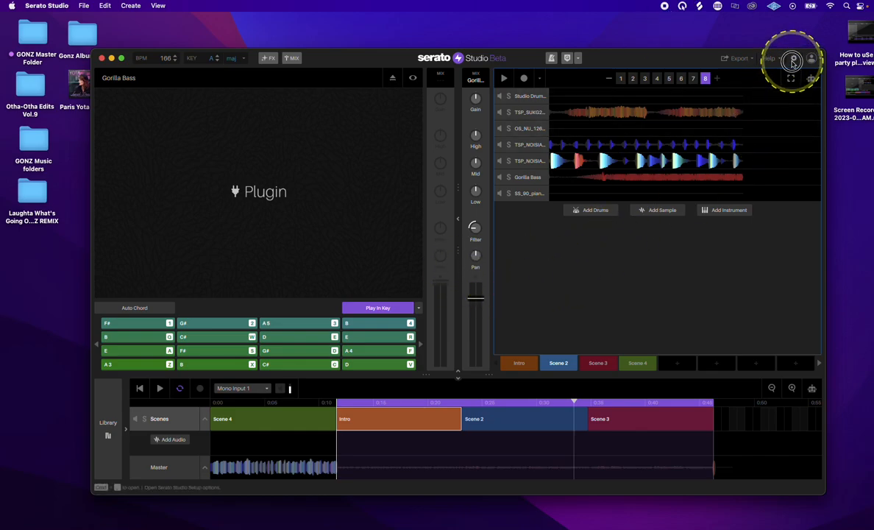
left_click(793, 59)
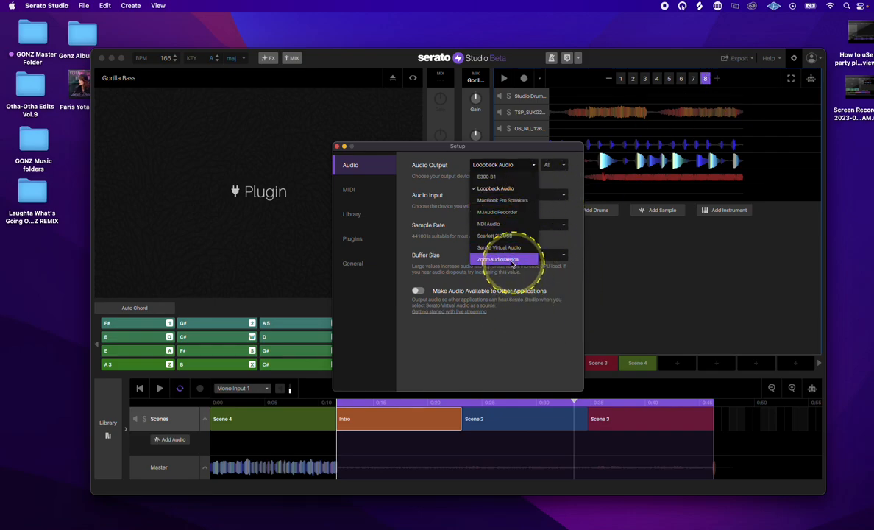
mouse_move(506, 211)
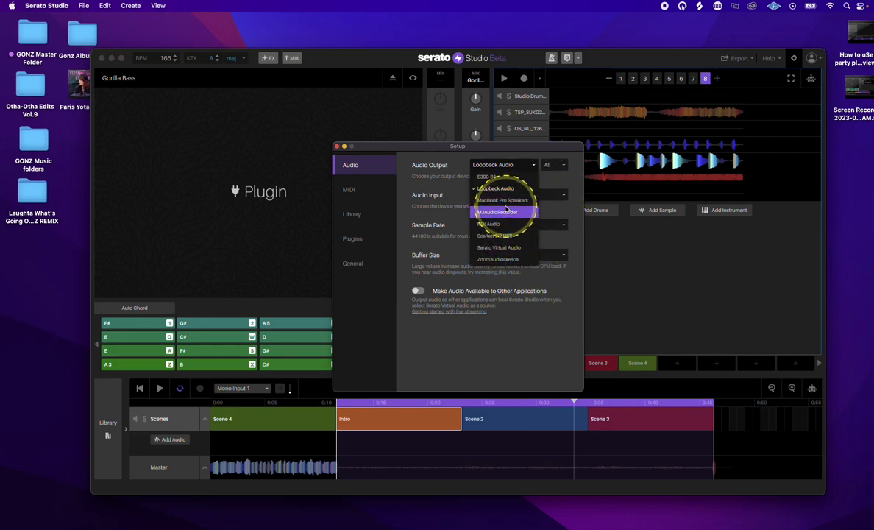
mouse_move(503, 200)
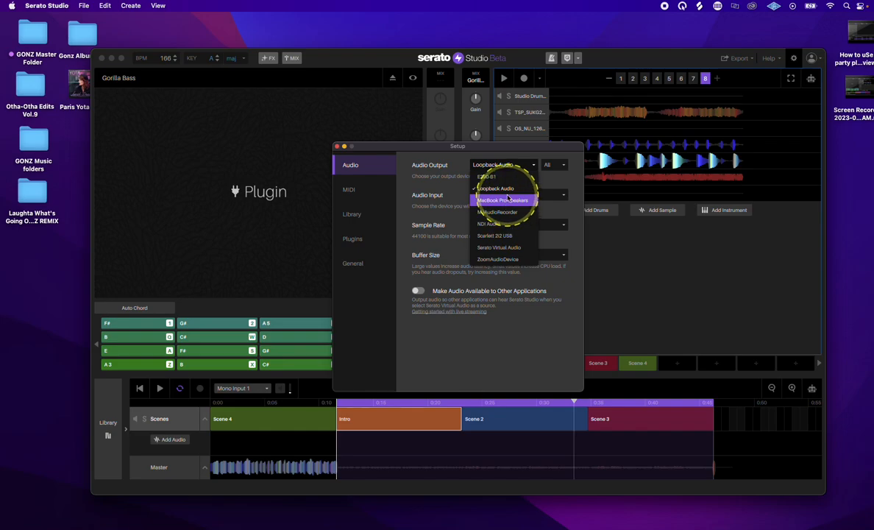
mouse_move(503, 188)
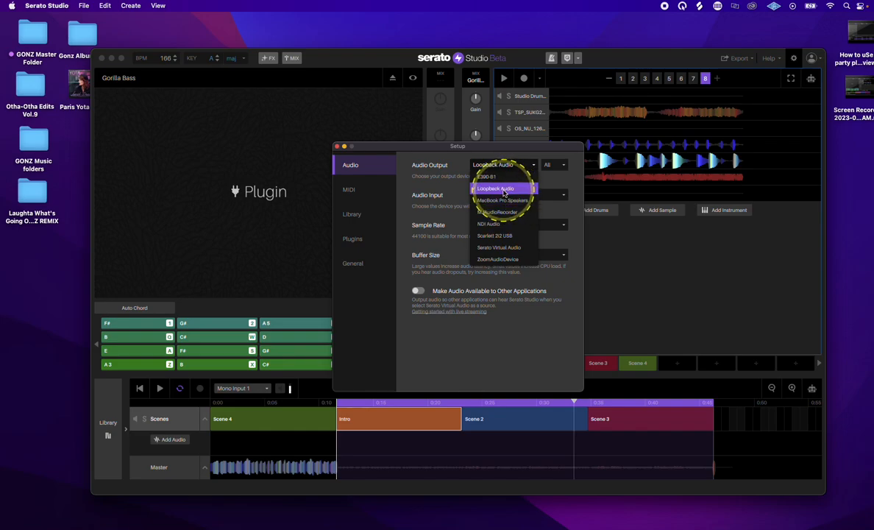
mouse_move(504, 248)
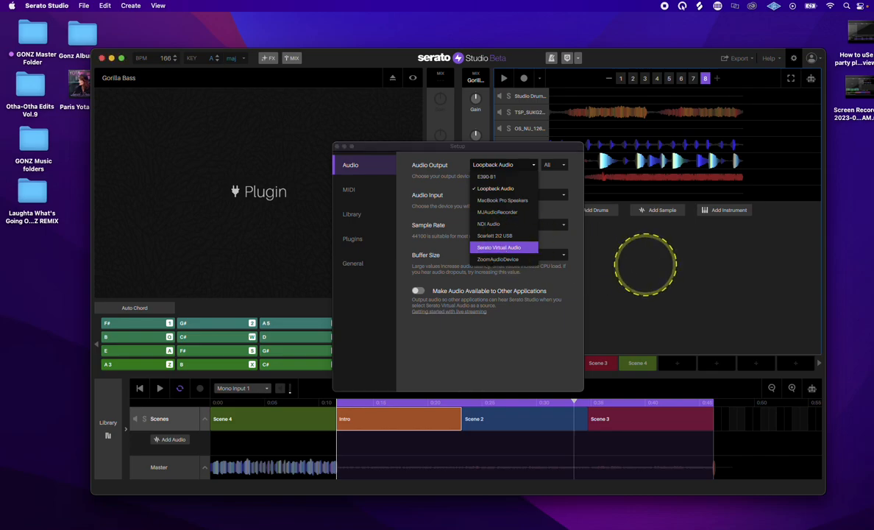
mouse_move(504, 259)
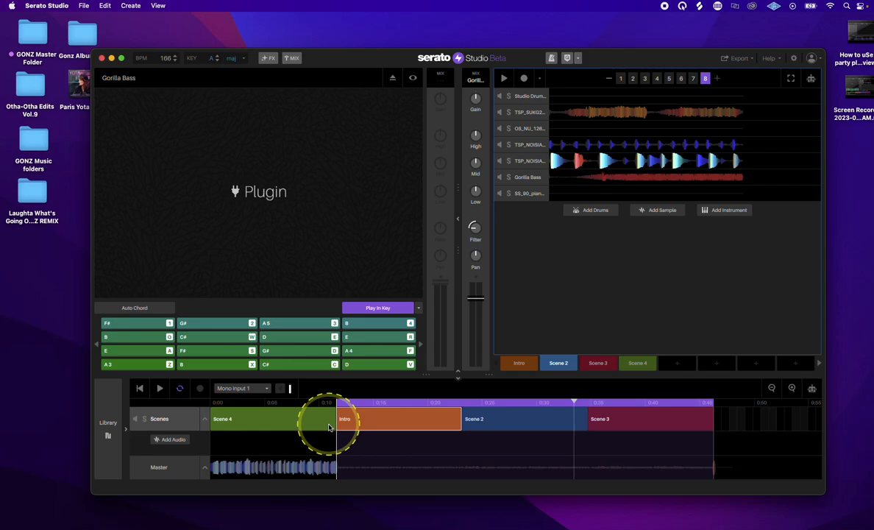
left_click(344, 418)
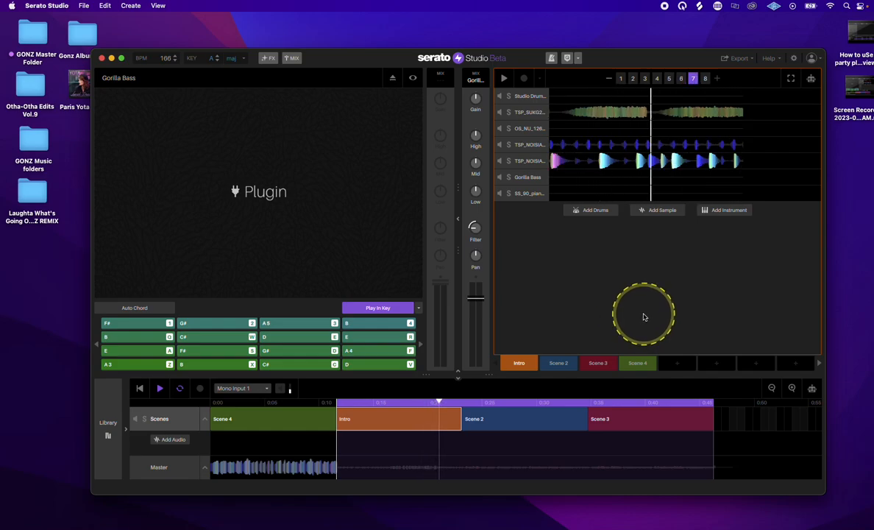
left_click(703, 78)
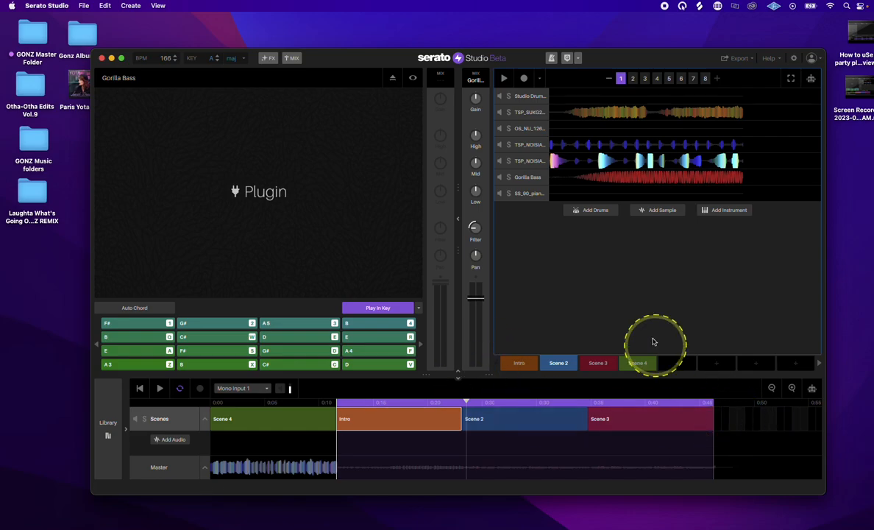
mouse_move(662, 7)
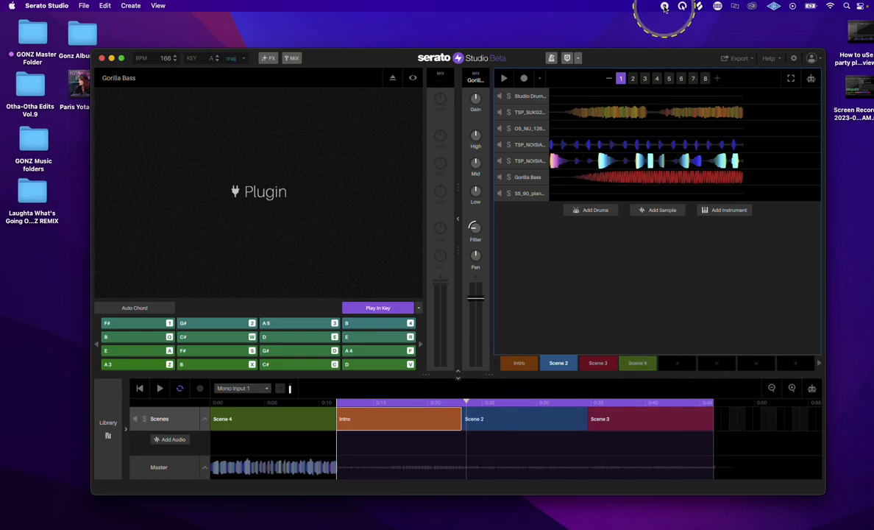
mouse_move(690, 213)
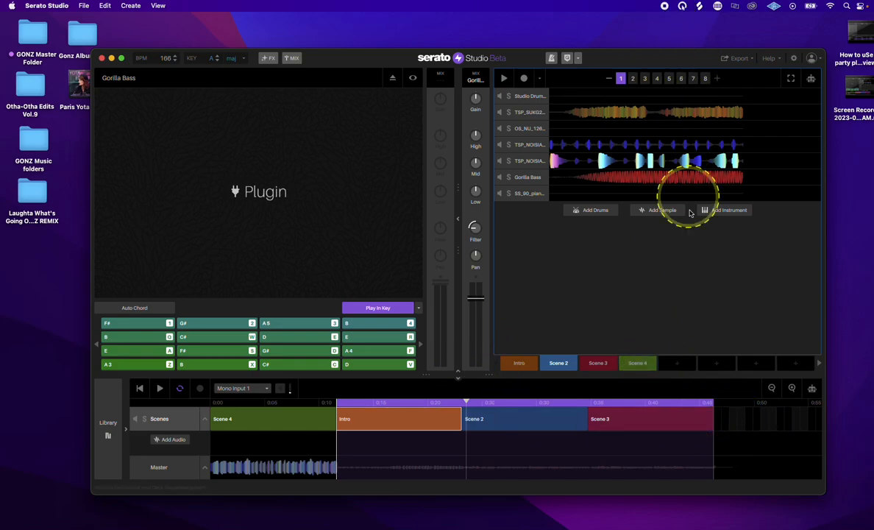
mouse_move(691, 326)
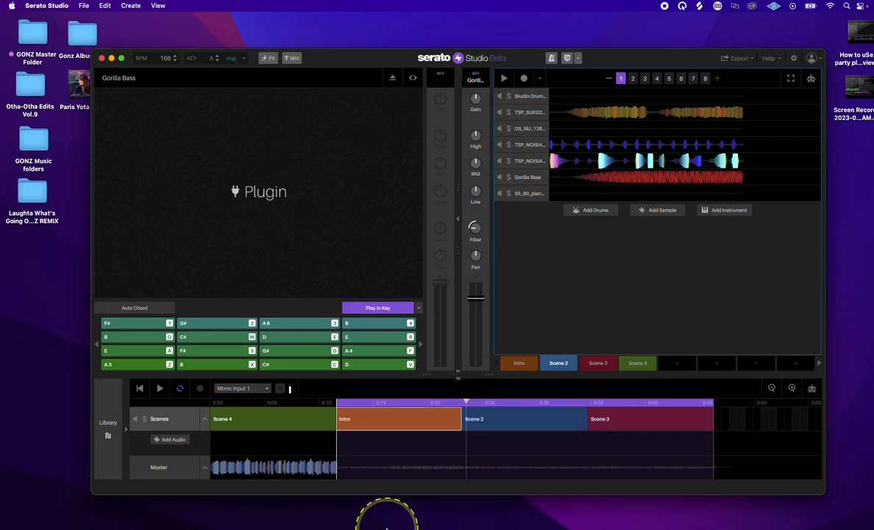
In Discord's #stems-remix-competition channel, choose the Screen Recording file via Upload a File
left_click(327, 508)
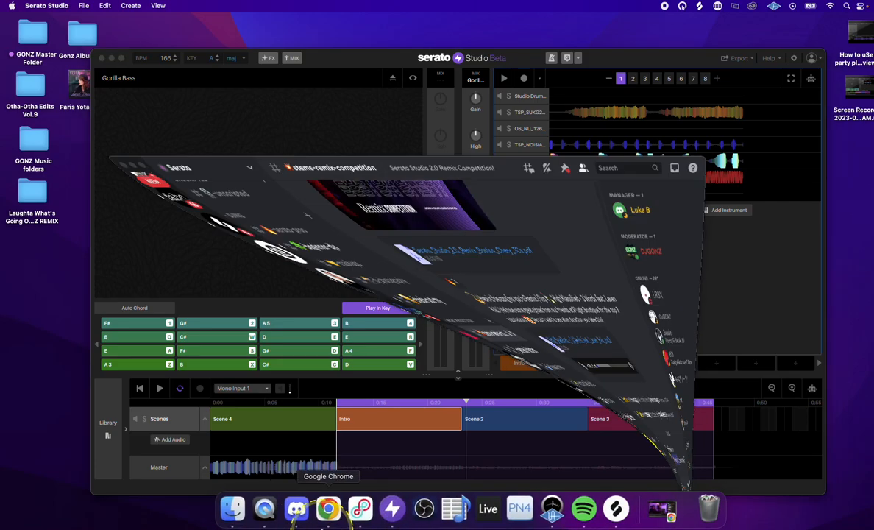
left_click(297, 507)
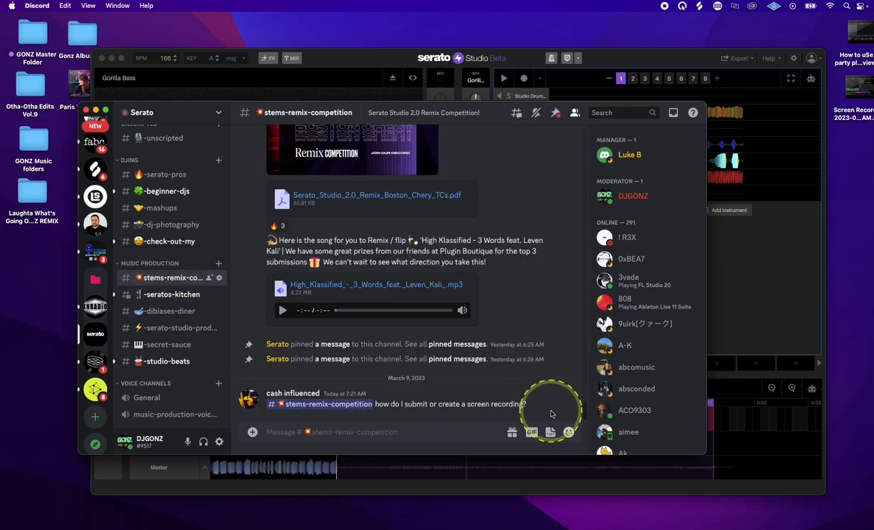
left_click(253, 433)
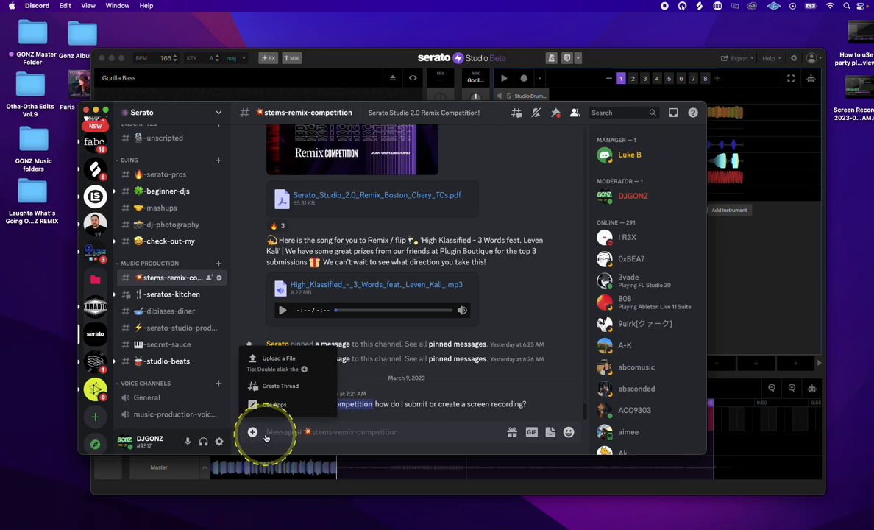
left_click(280, 359)
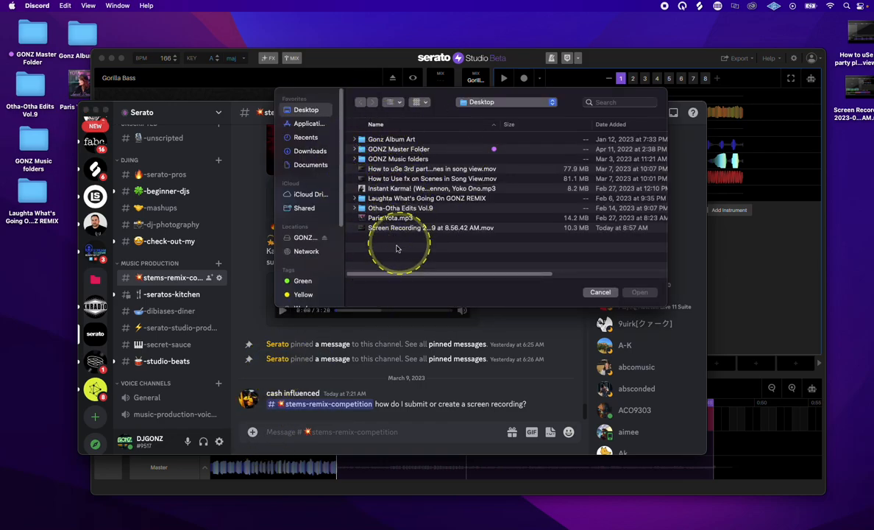
left_click(600, 291)
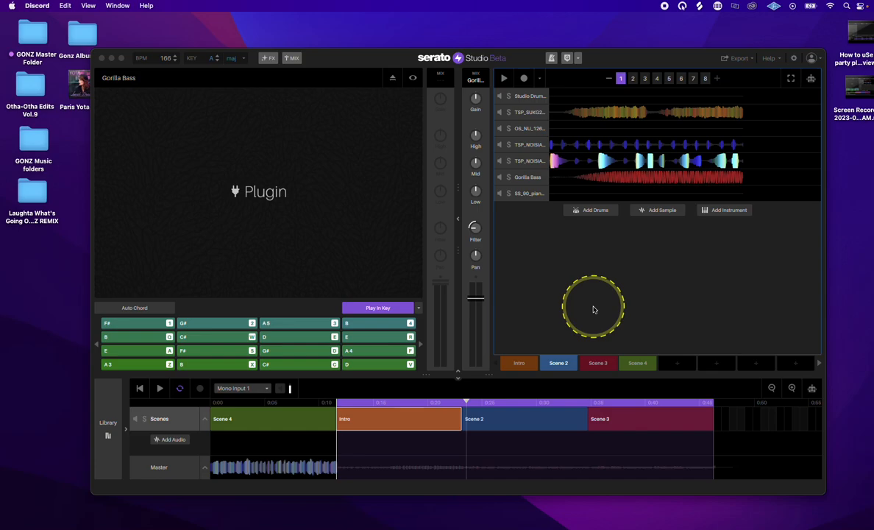
mouse_move(662, 312)
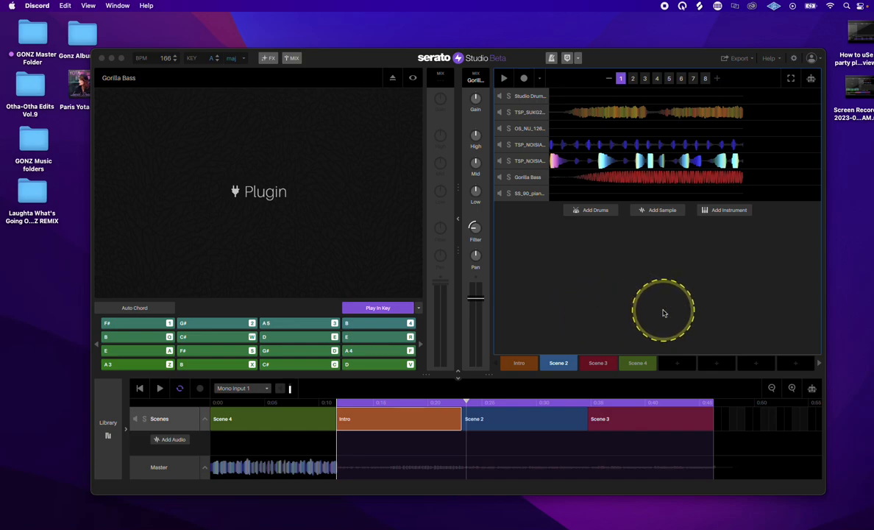
mouse_move(542, 309)
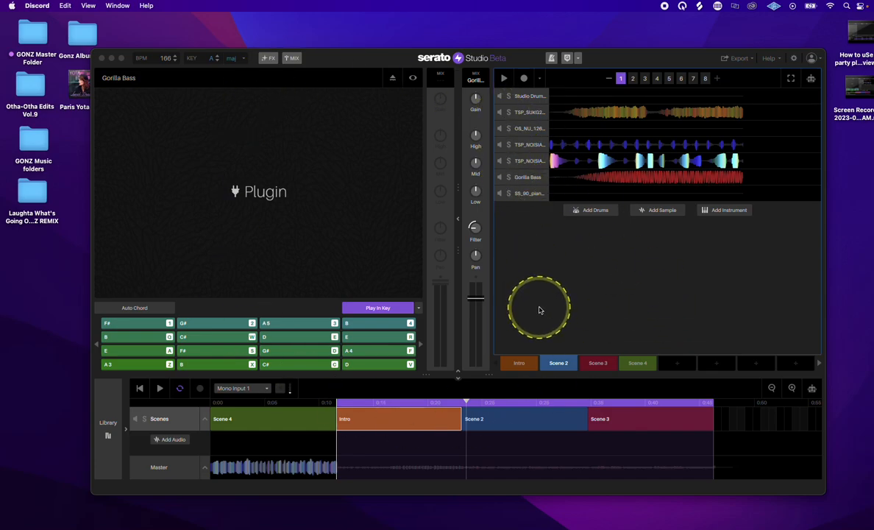
mouse_move(287, 430)
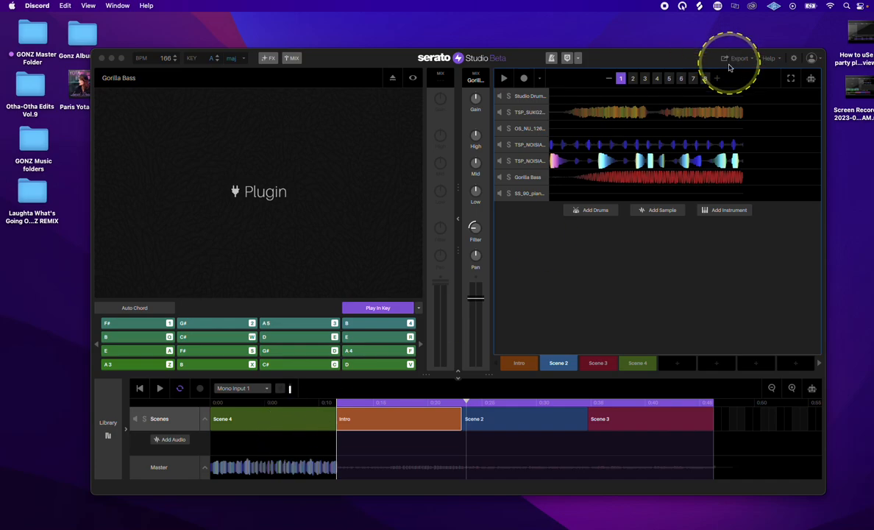
Start Export Song and set the master export format to MP3 instead of WAV
left_click(739, 59)
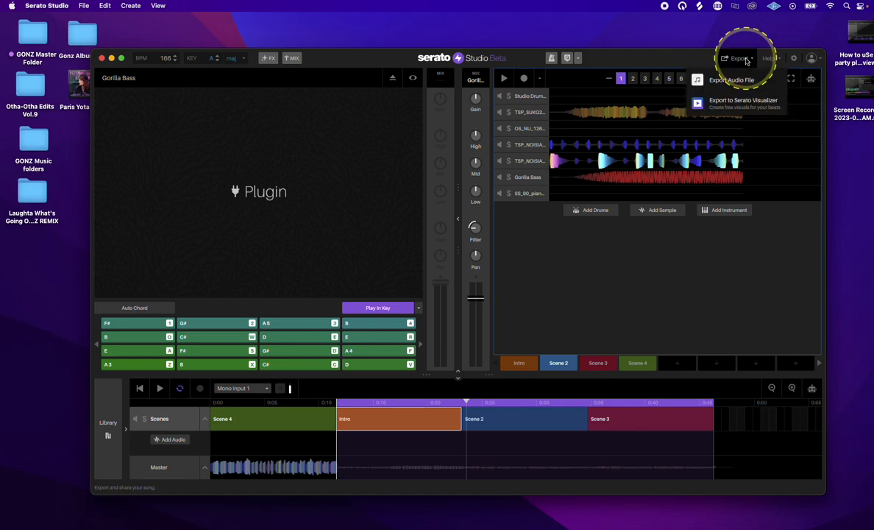
left_click(731, 79)
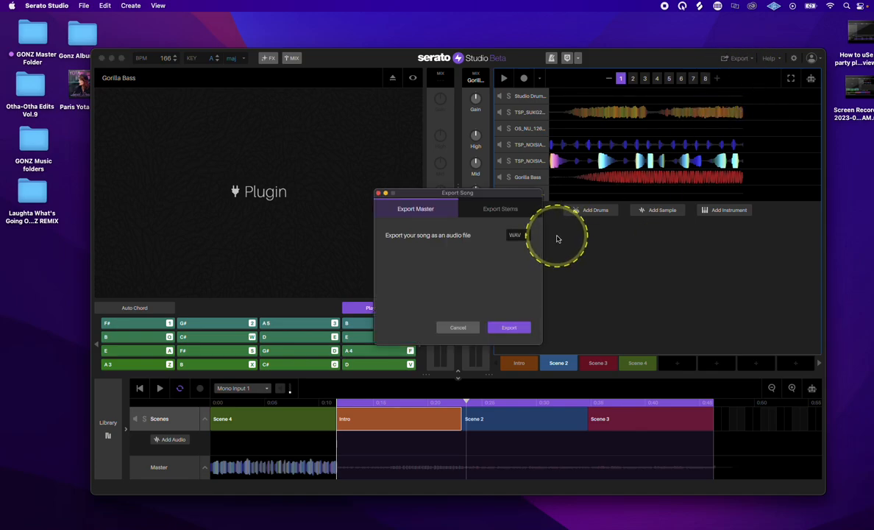
left_click(515, 235)
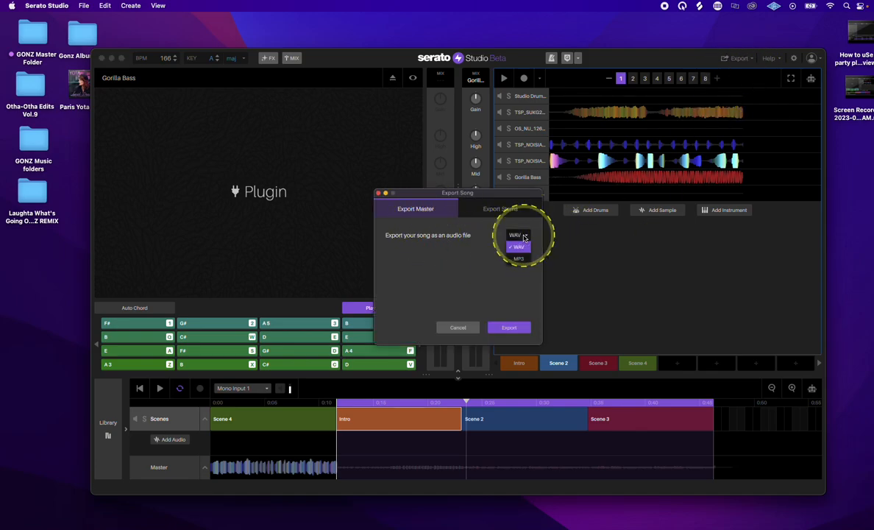
left_click(518, 247)
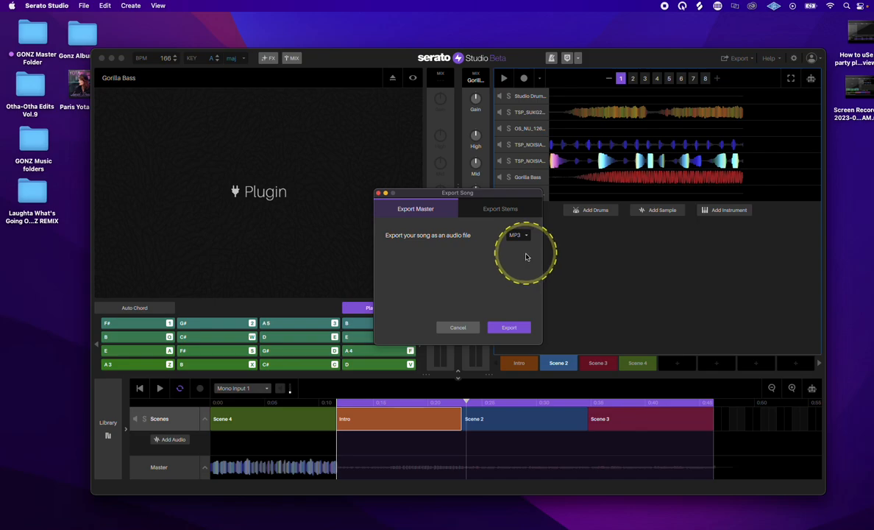
mouse_move(581, 312)
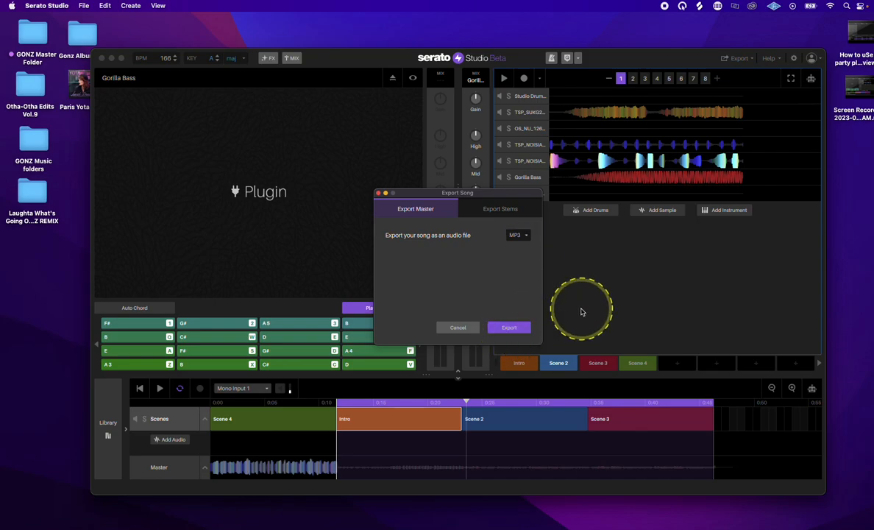
mouse_move(596, 306)
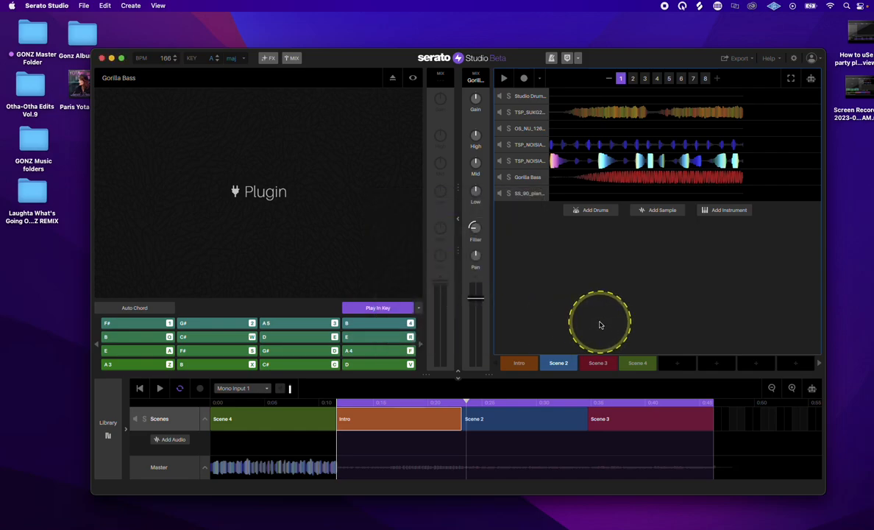
mouse_move(676, 111)
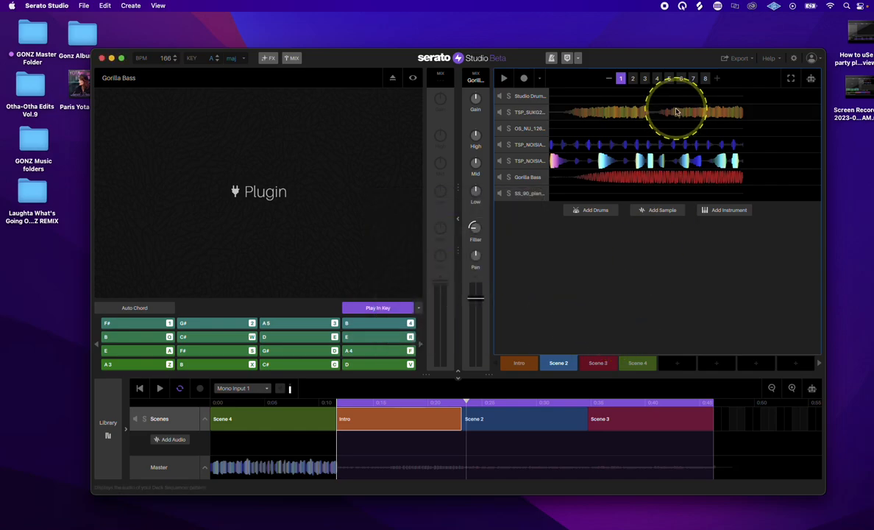